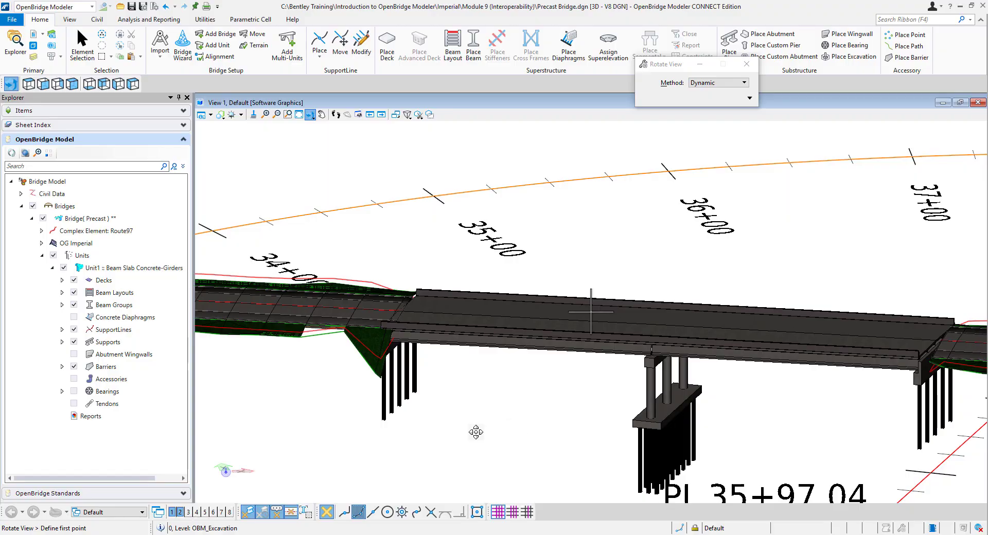
mouse_move(396, 352)
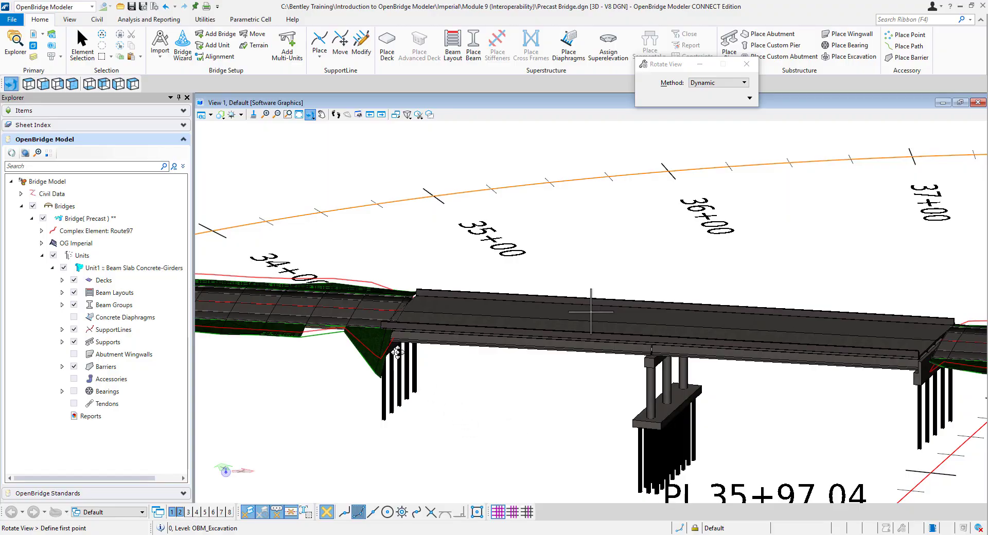
mouse_move(392, 358)
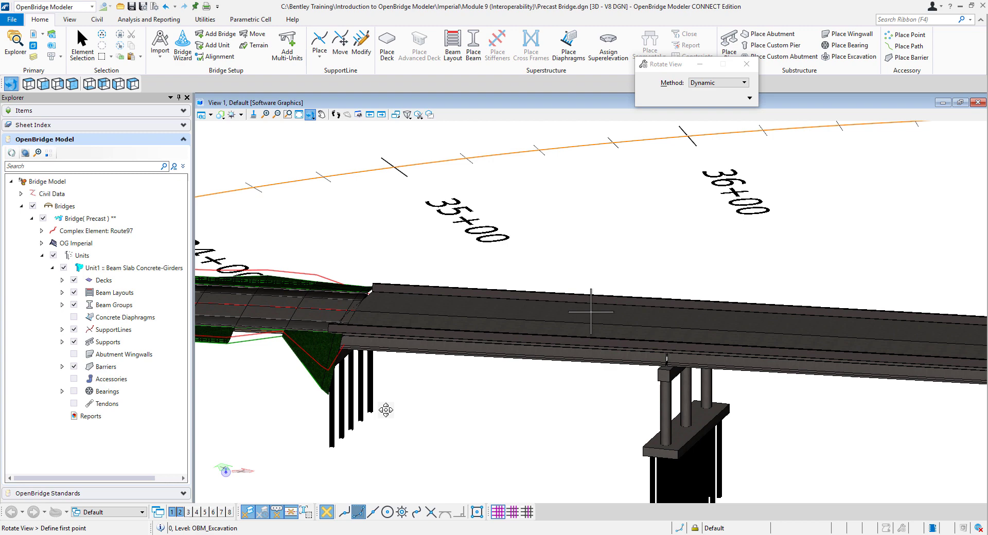
mouse_move(382, 371)
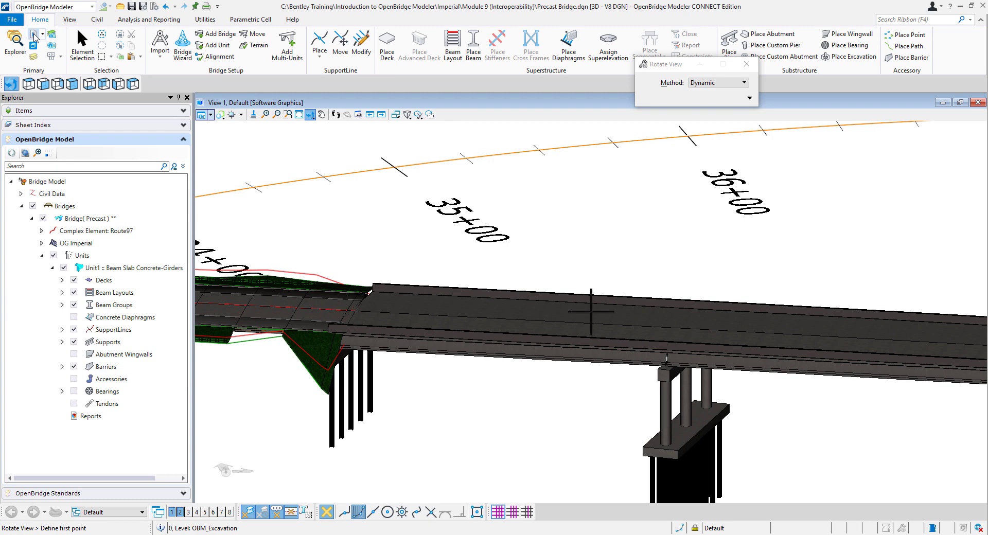
mouse_move(11, 85)
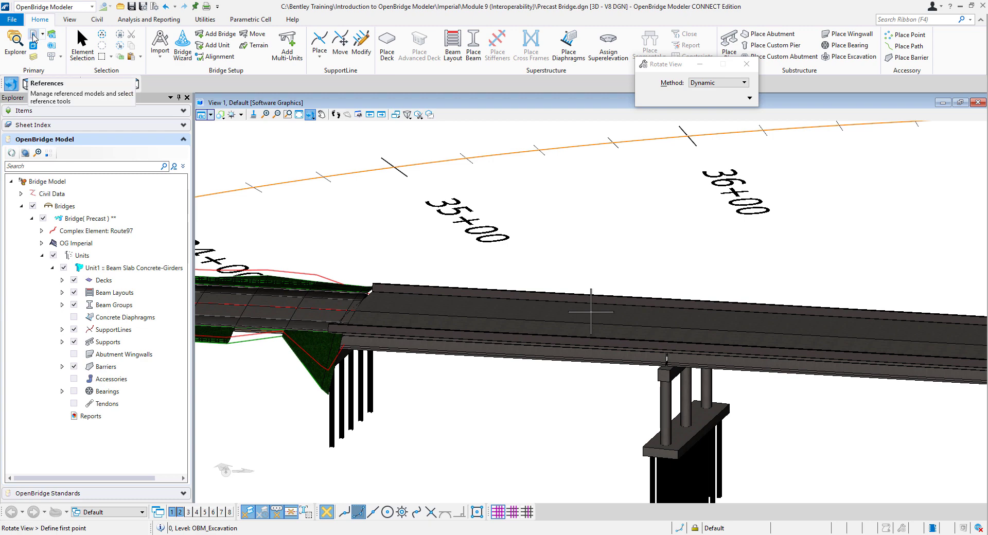
Review the attached references (Geometry, Terrain, Route97, Utility_water) and dismiss the list
click(14, 39)
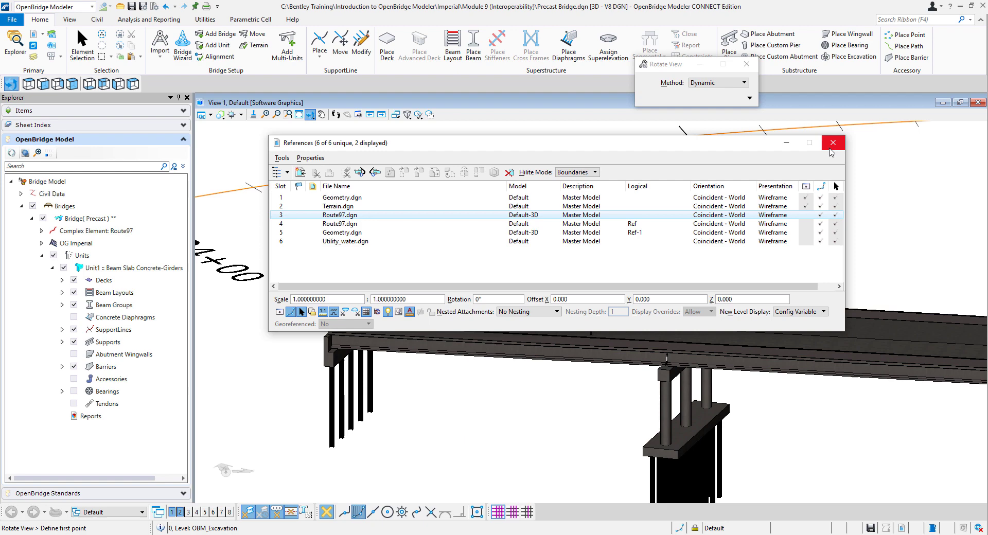
click(833, 142)
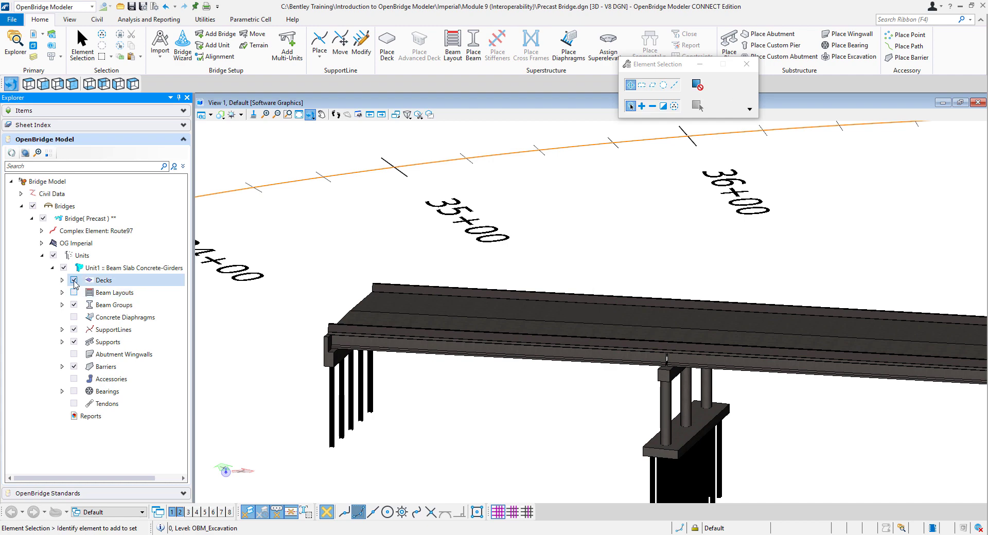
Turn off Decks, Beam Layouts, Beam Groups, SupportLines and Barriers under Unit1, keeping Supports shown
click(74, 280)
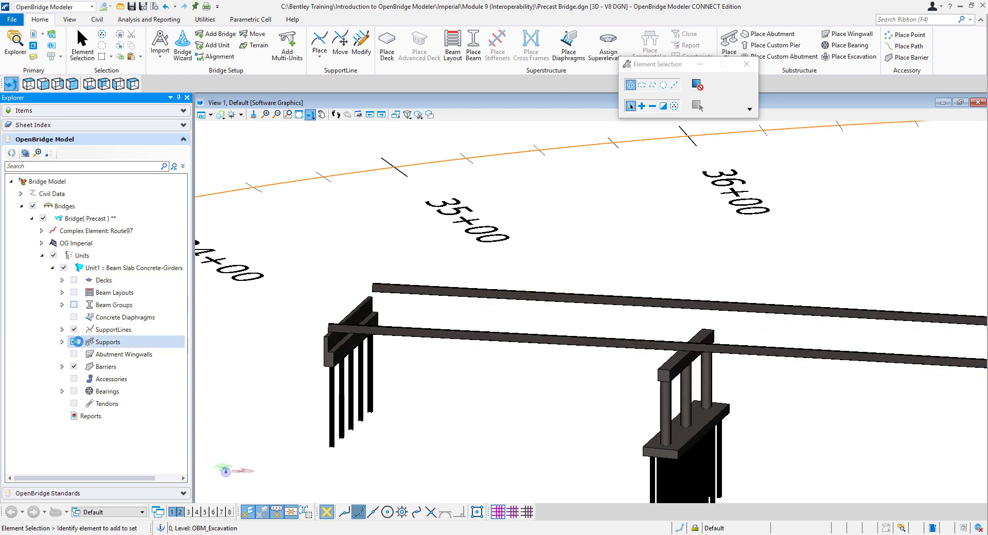
click(115, 329)
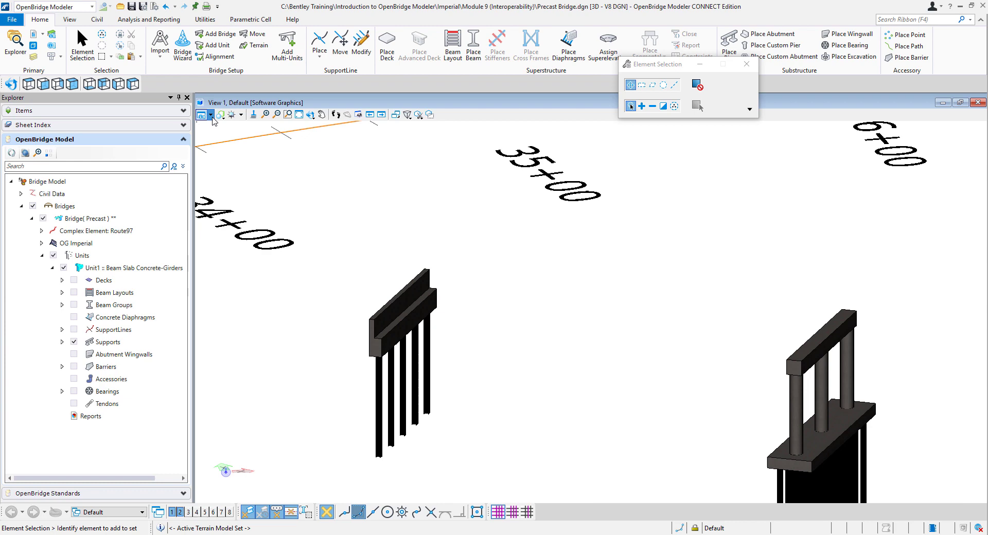
Set View 1's display style to Wireframe in View Attributes
click(202, 115)
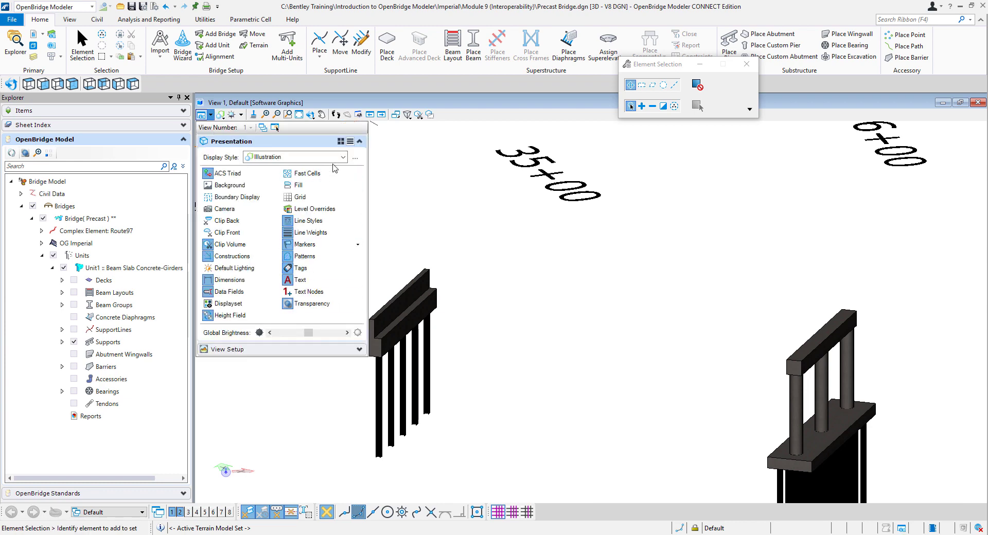
click(342, 156)
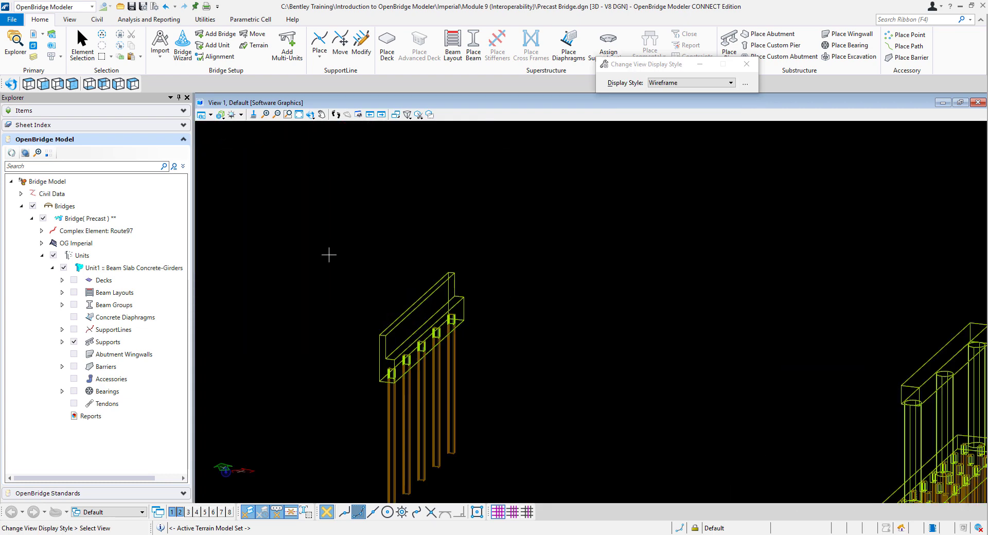
mouse_move(391, 365)
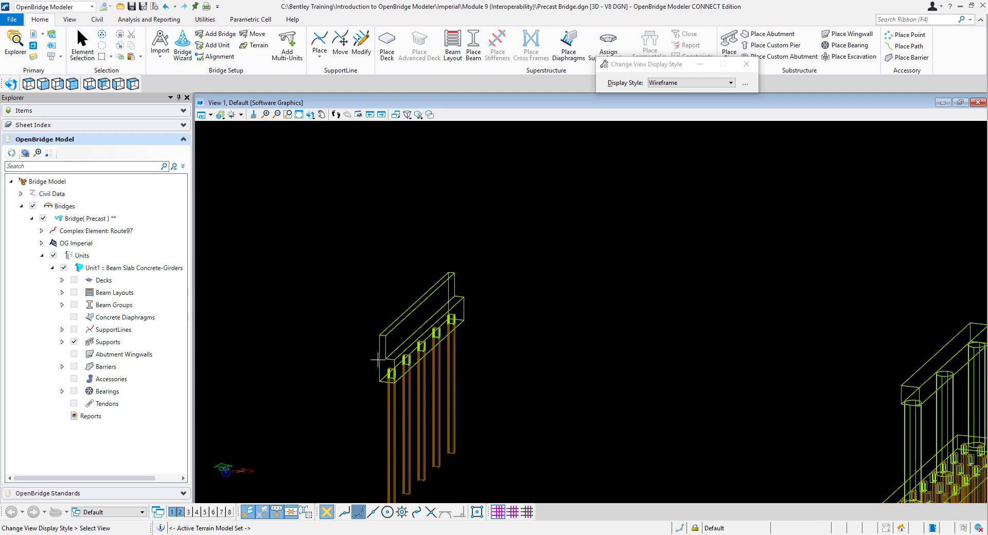
mouse_move(392, 382)
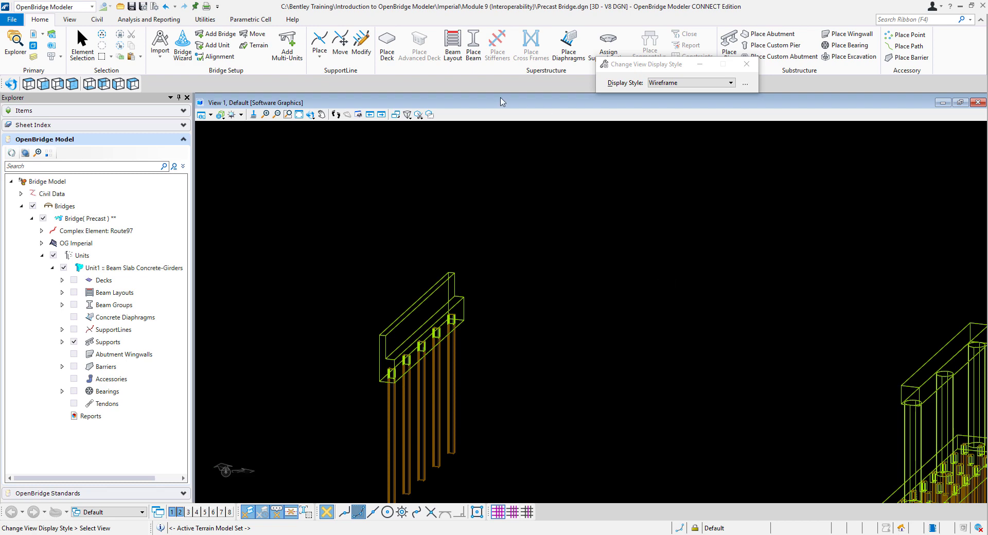
Browse the Civil tab's line creation options on the way to Place SmartLine
click(97, 19)
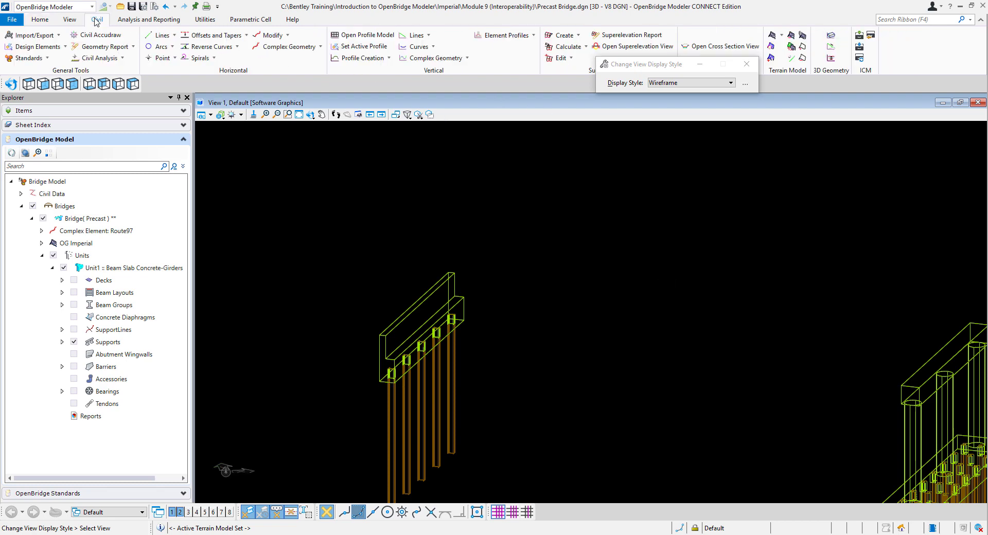
click(161, 34)
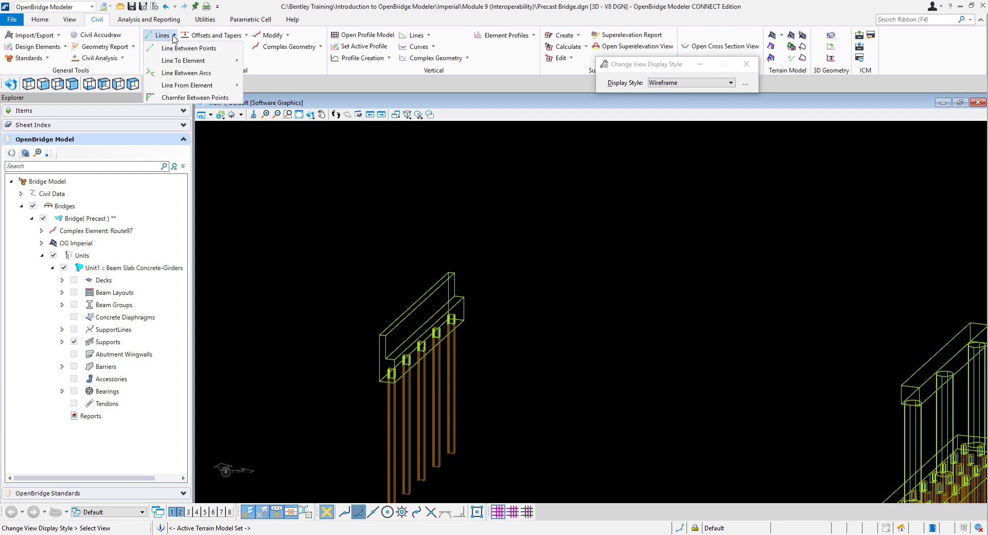
mouse_move(192, 48)
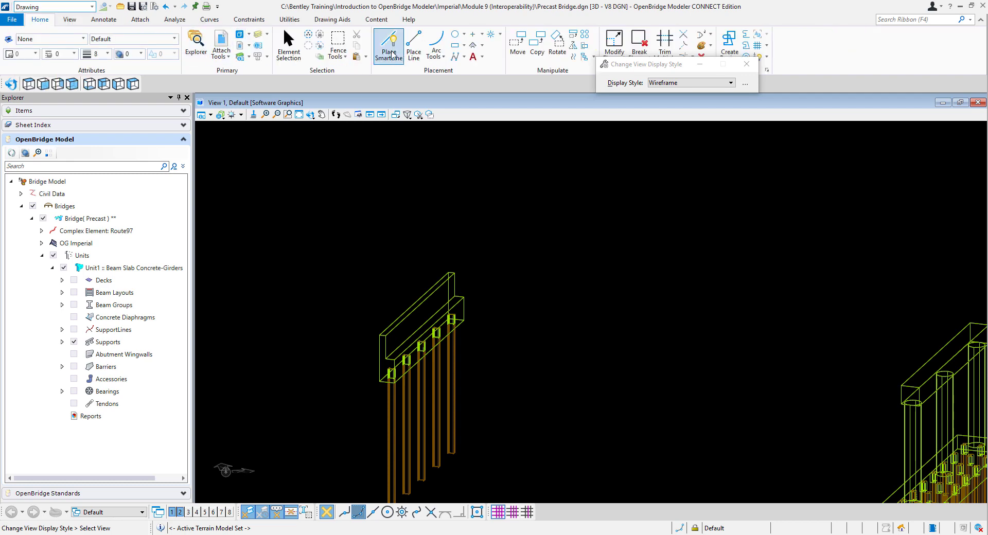
Place a SmartLine snapped between the two bottom front corners of the abutment cap
click(388, 44)
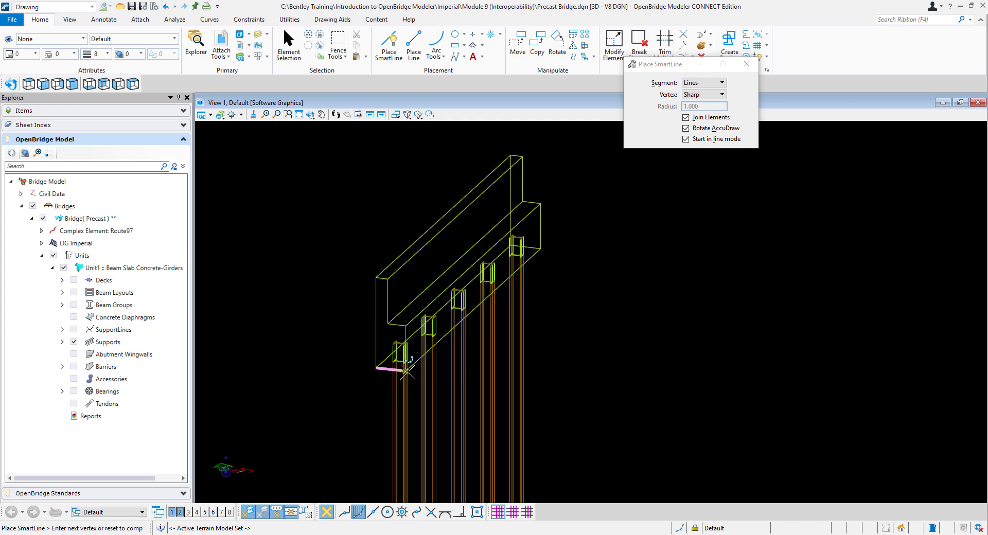
click(541, 246)
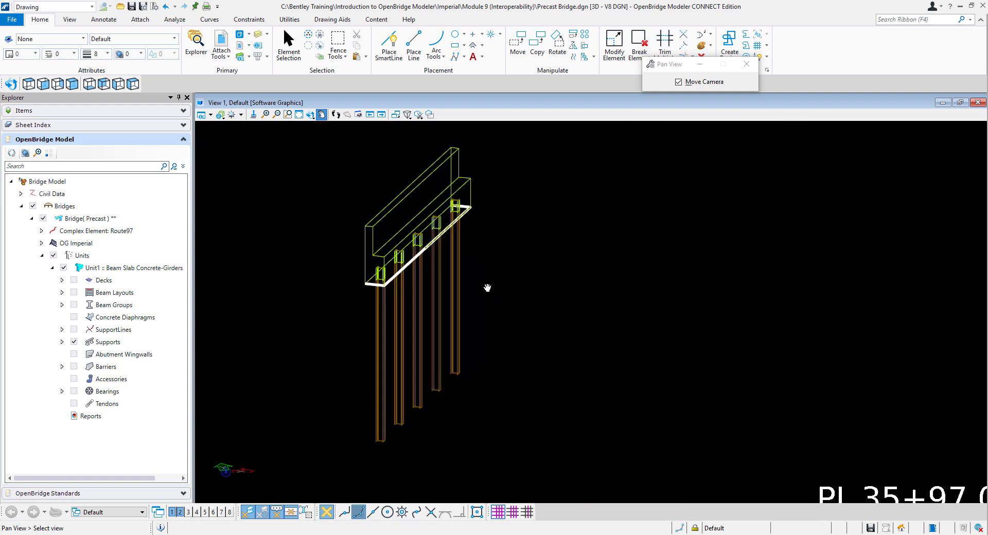
mouse_move(513, 293)
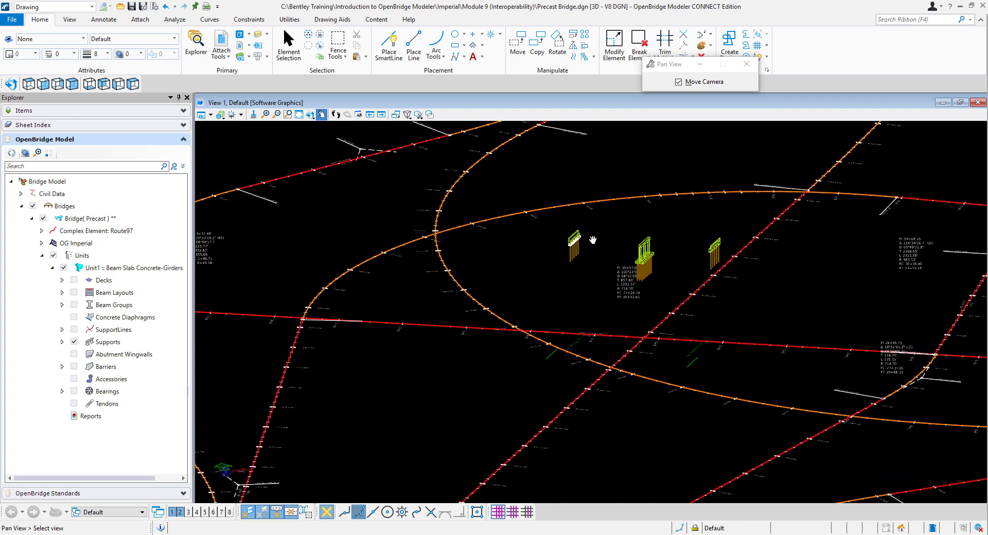
Pan to the alignments and pick the existing terrain boundary so its triangles show
drag(592, 239, 275, 130)
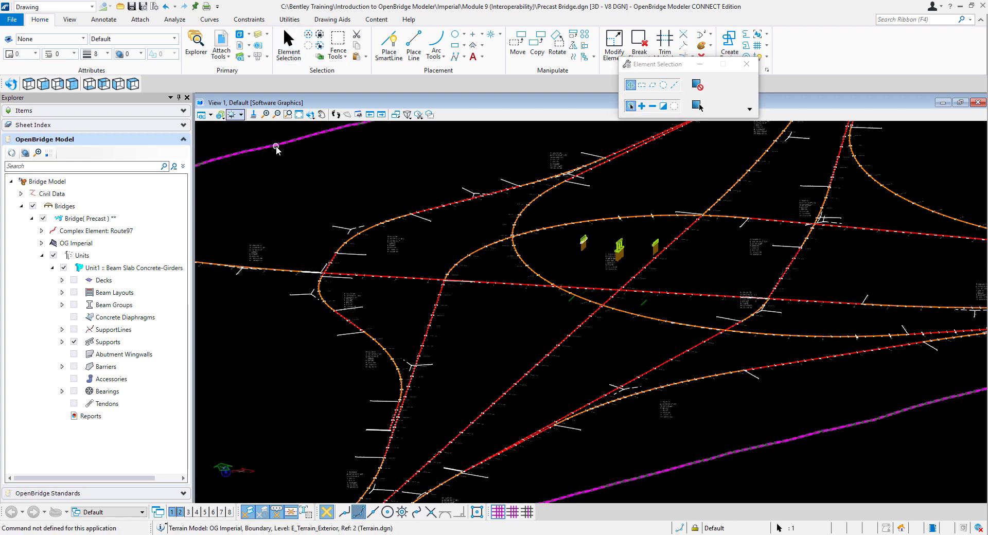
click(276, 149)
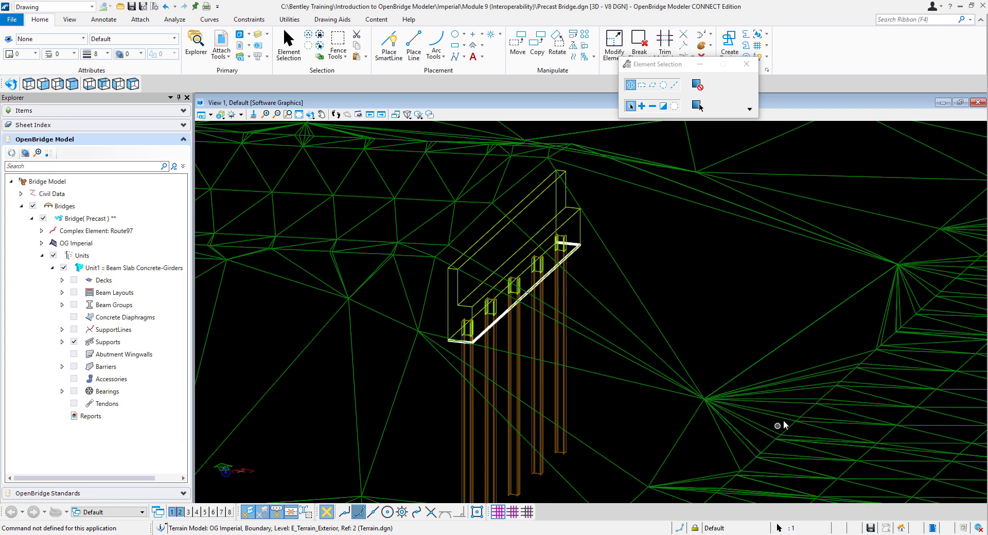
mouse_move(792, 426)
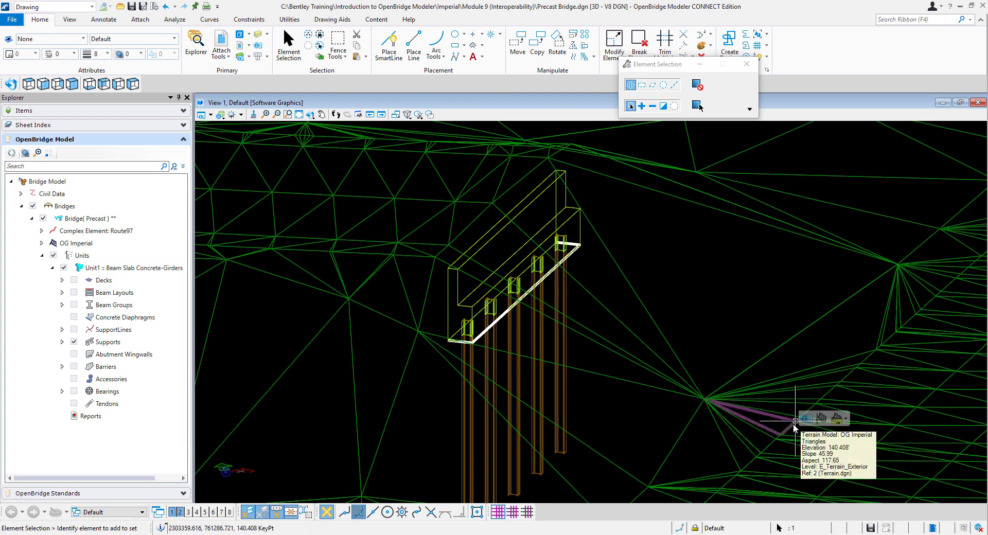
mouse_move(389, 491)
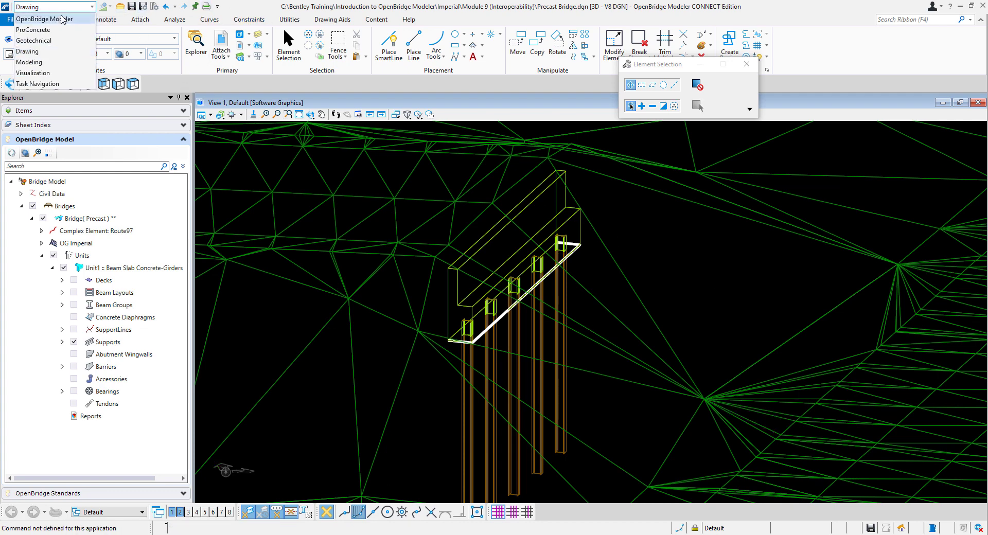
Start Create 3D By Slope To Target from Civil > 3D Geometry in the OpenBridge Modeler workflow
click(47, 6)
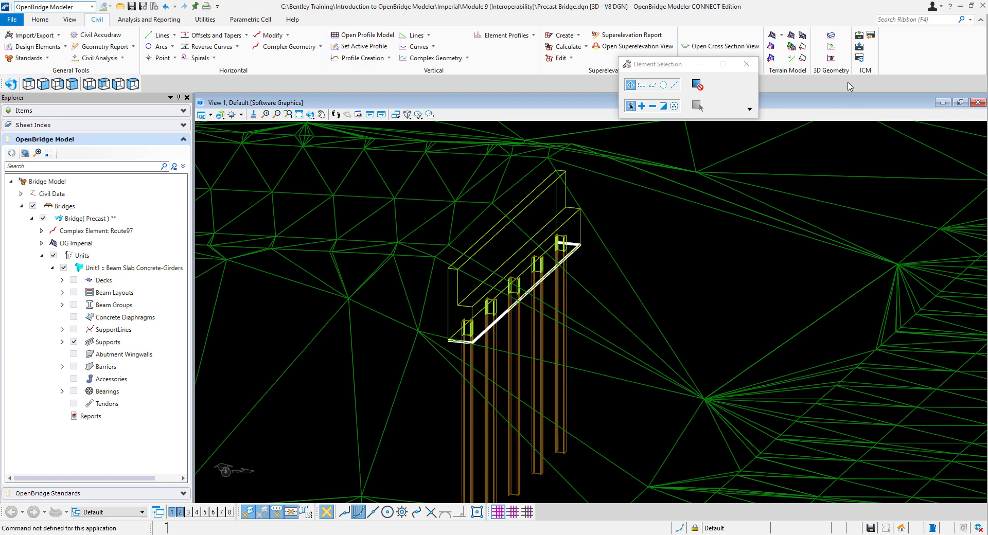
mouse_move(831, 49)
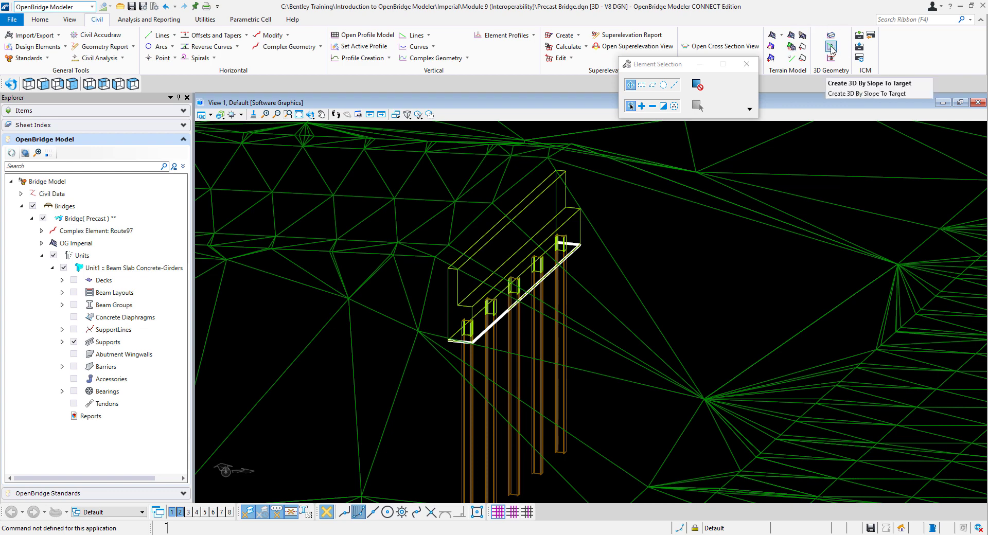
click(832, 51)
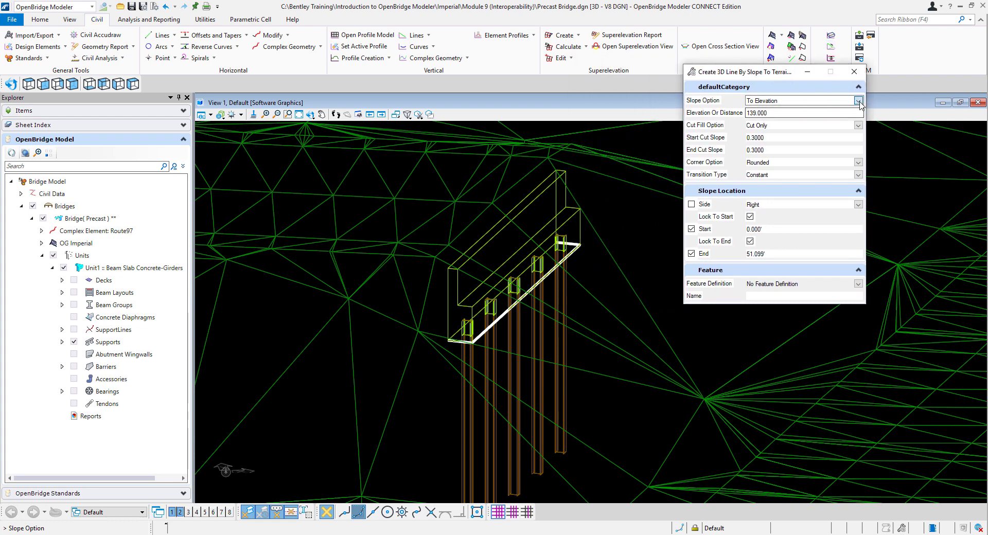
Target a fixed elevation of 140 with cut and fill, all four slopes 0.333 for a 3:1 grade
click(858, 100)
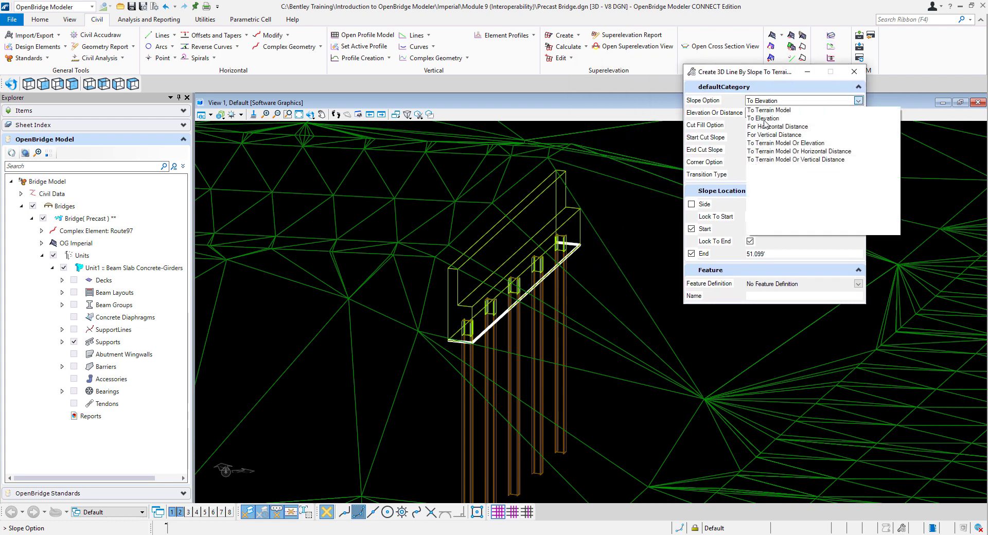
mouse_move(778, 153)
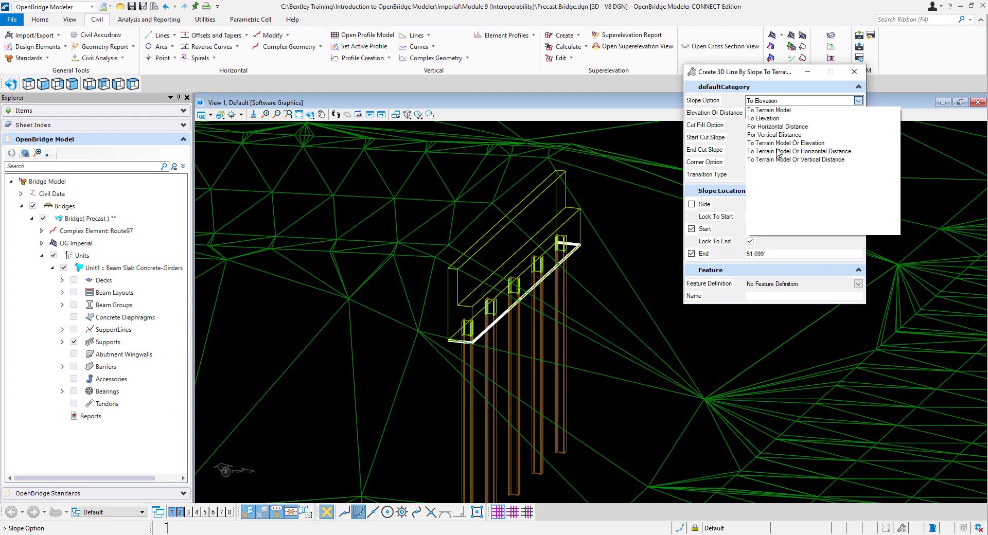
click(762, 118)
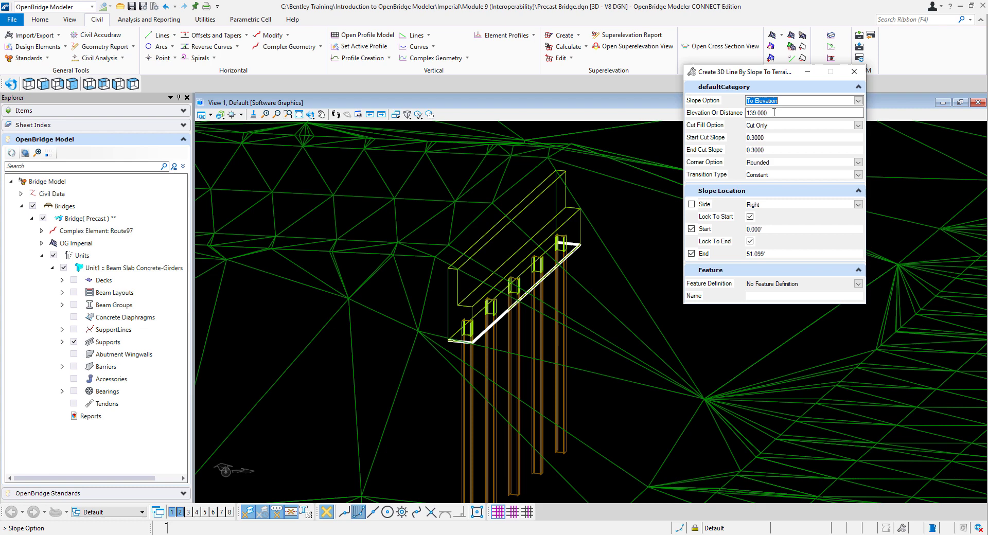
text(140)
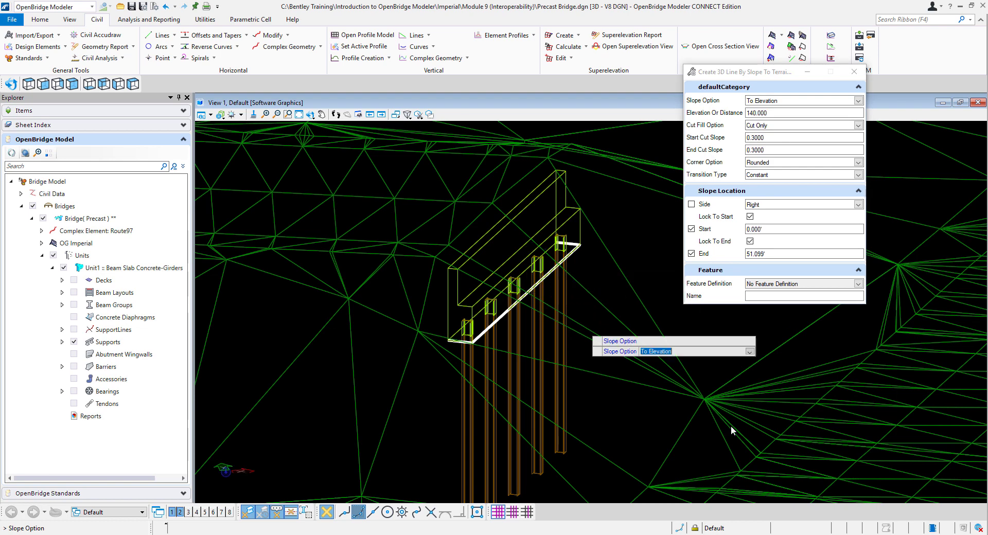
click(857, 125)
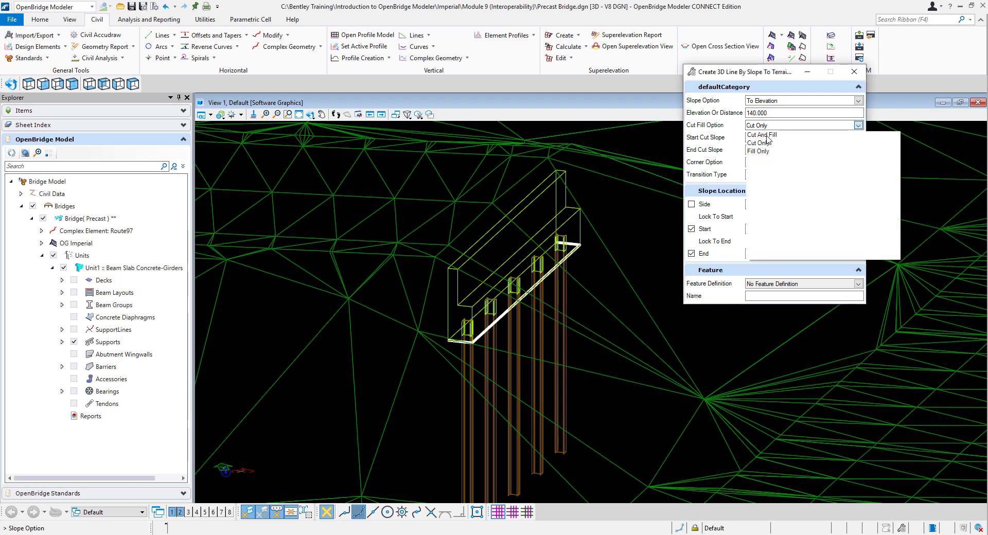
click(762, 135)
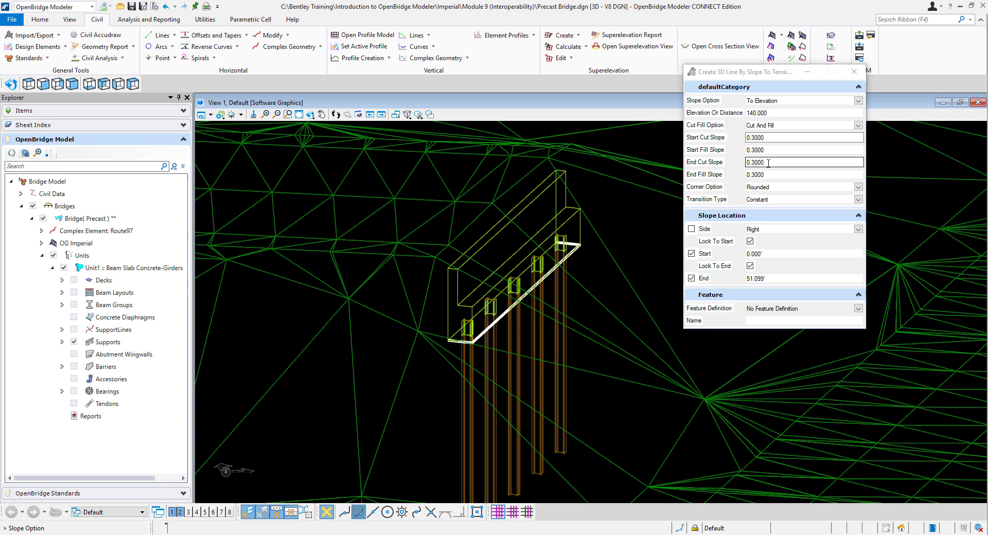
text(1)
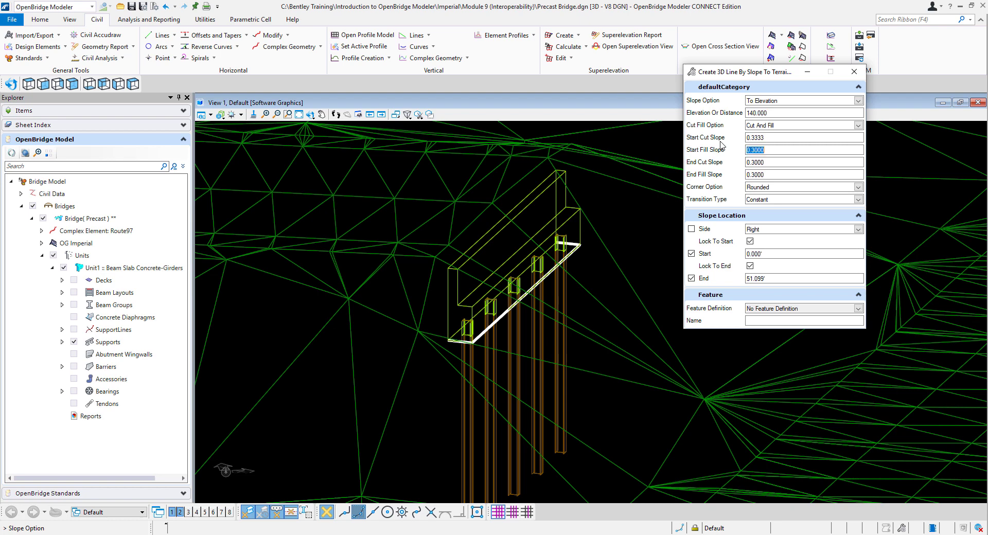
text(0)
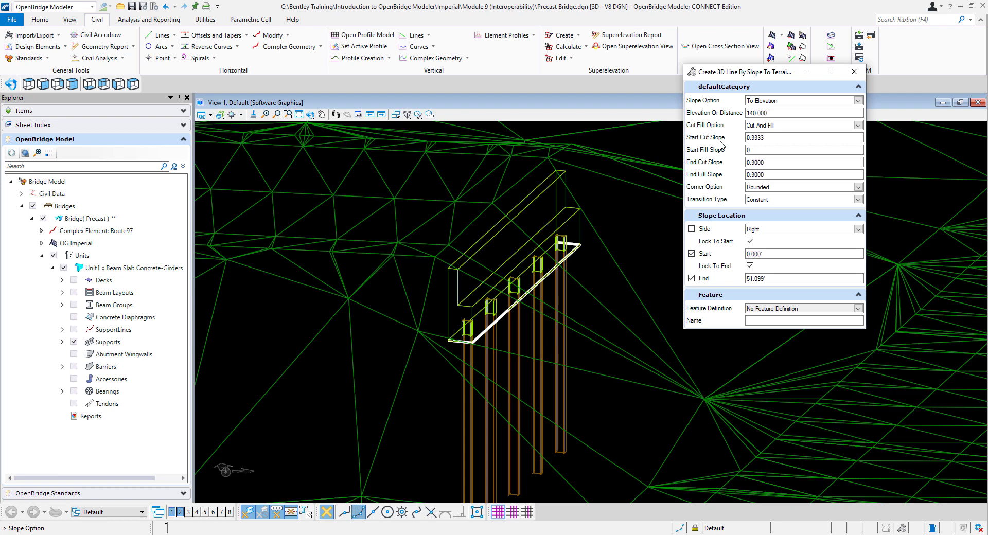
text(0.3330)
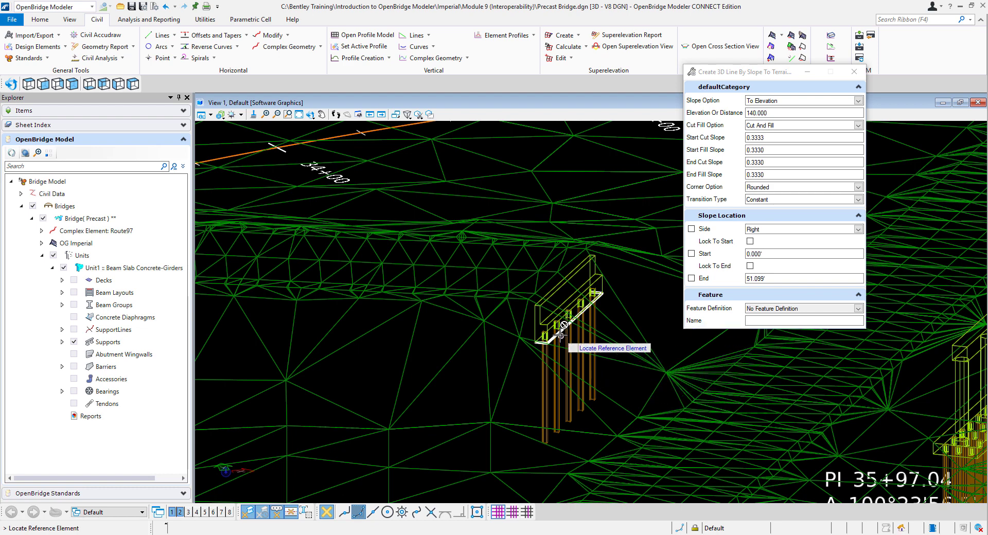
mouse_move(560, 333)
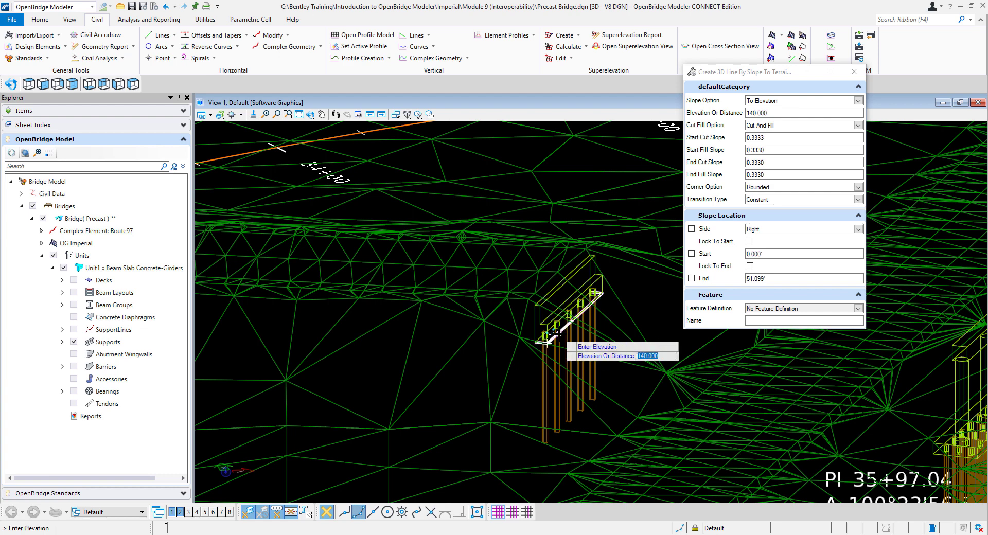
mouse_move(628, 385)
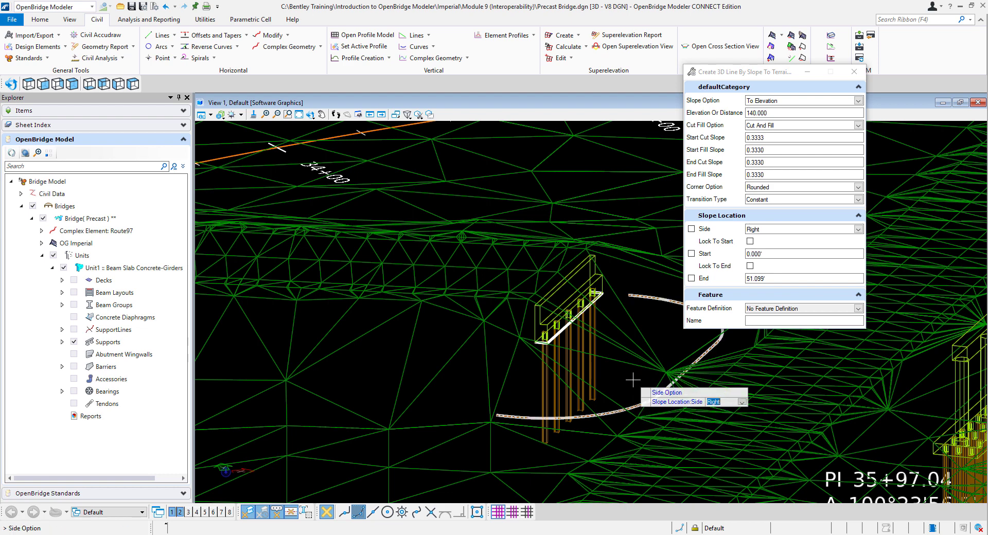
mouse_move(637, 389)
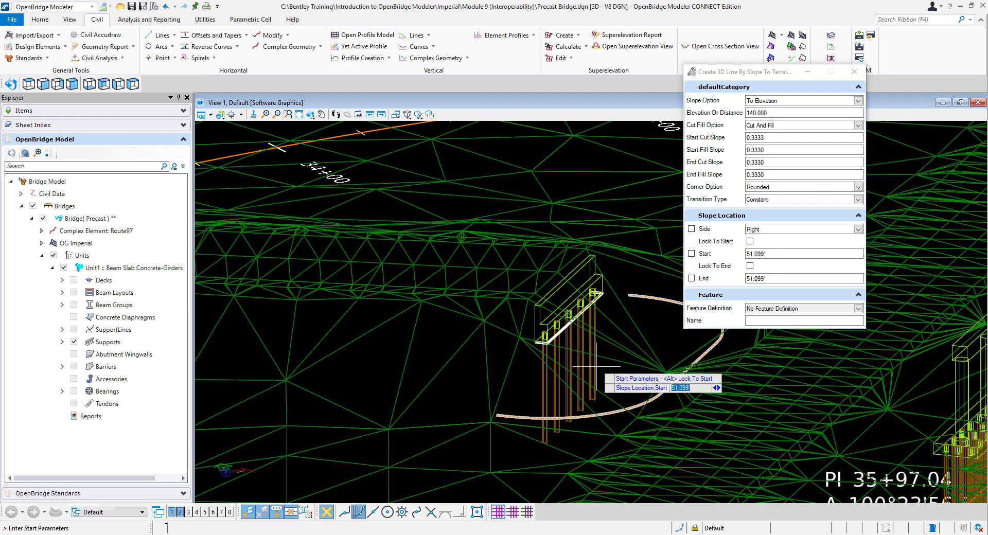
Run the slope line along the abutment edge from 0 to 51.099 on the right side
click(692, 253)
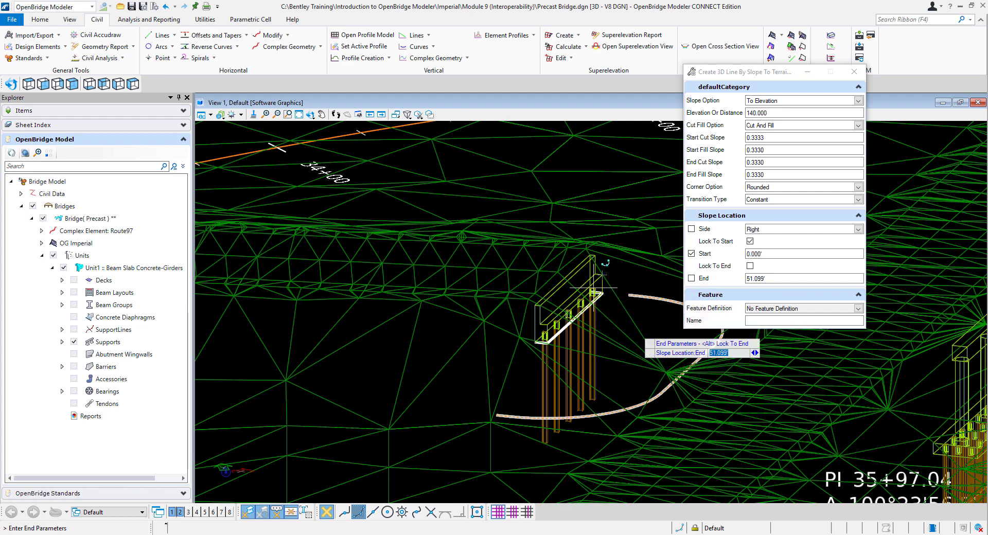
mouse_move(638, 353)
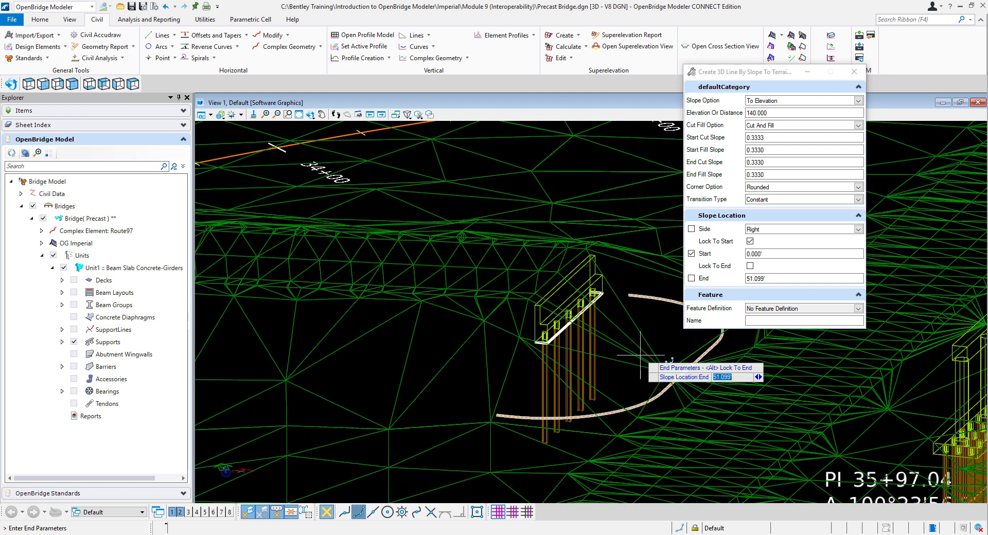
click(692, 278)
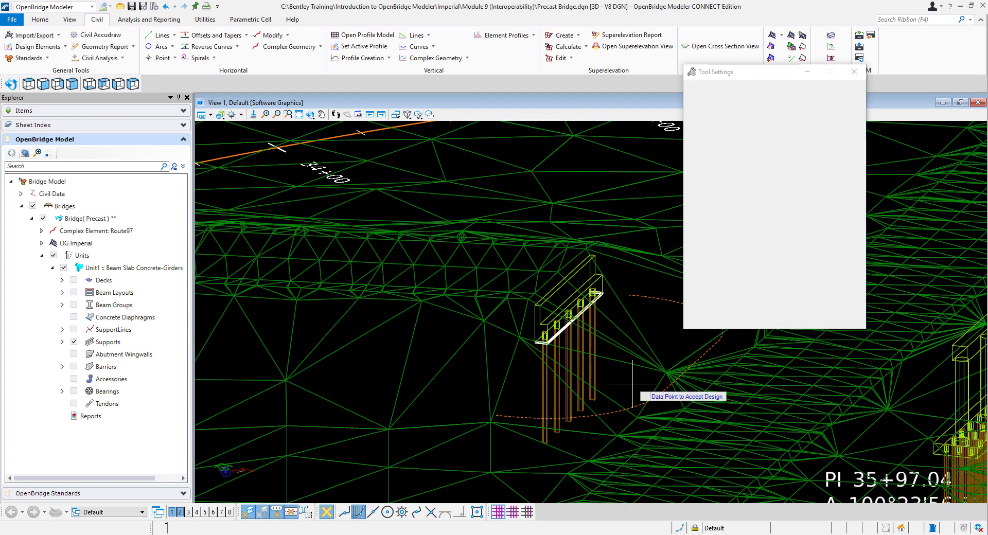
Accept the generated 140-elevation slope line so it draws as a solid curve around the abutment
click(609, 385)
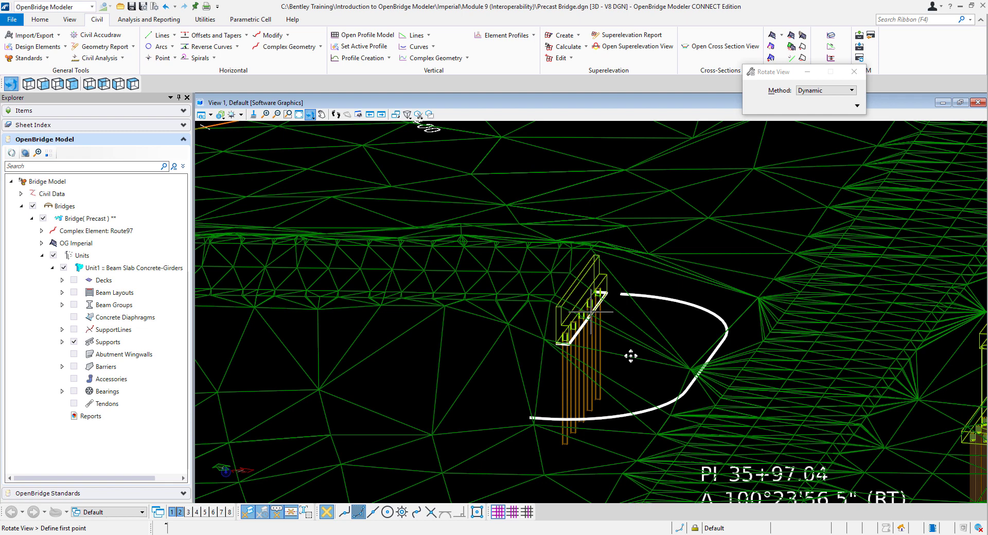
mouse_move(555, 350)
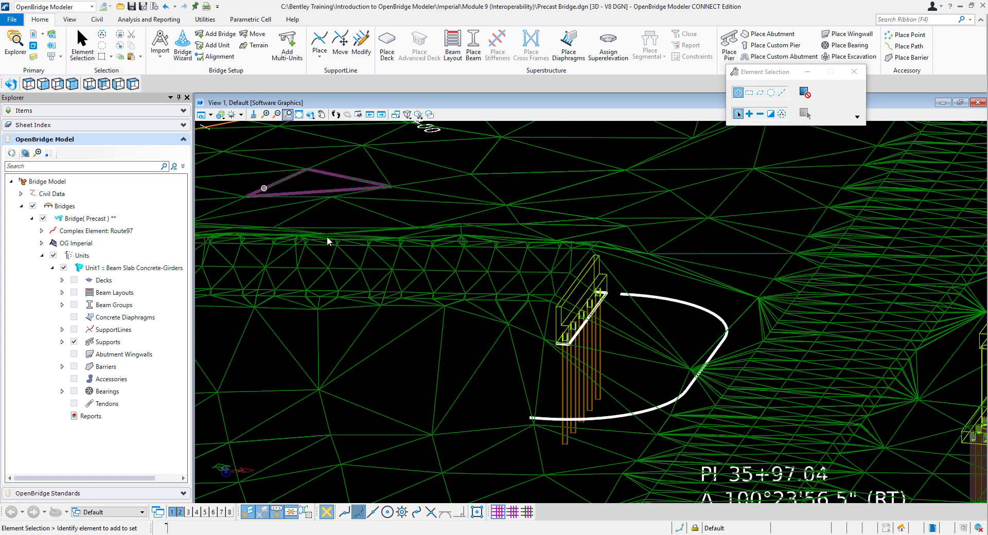
mouse_move(350, 241)
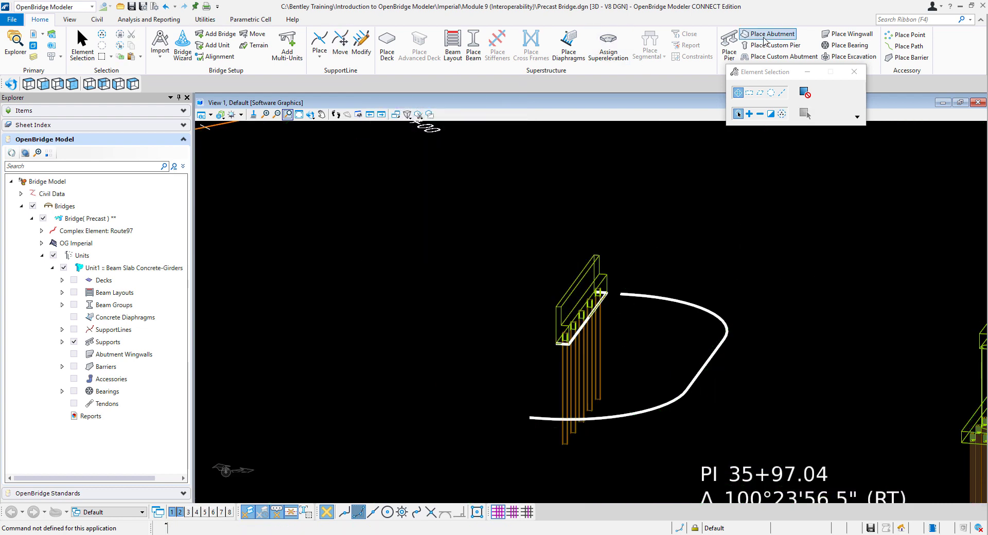
Start the Civil terrain Create From Elements tool
click(96, 20)
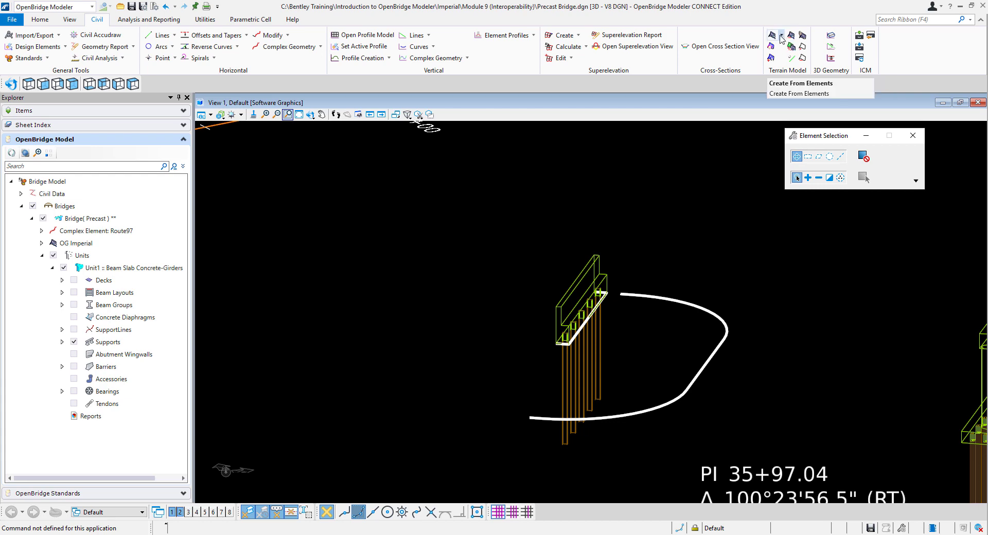
click(782, 36)
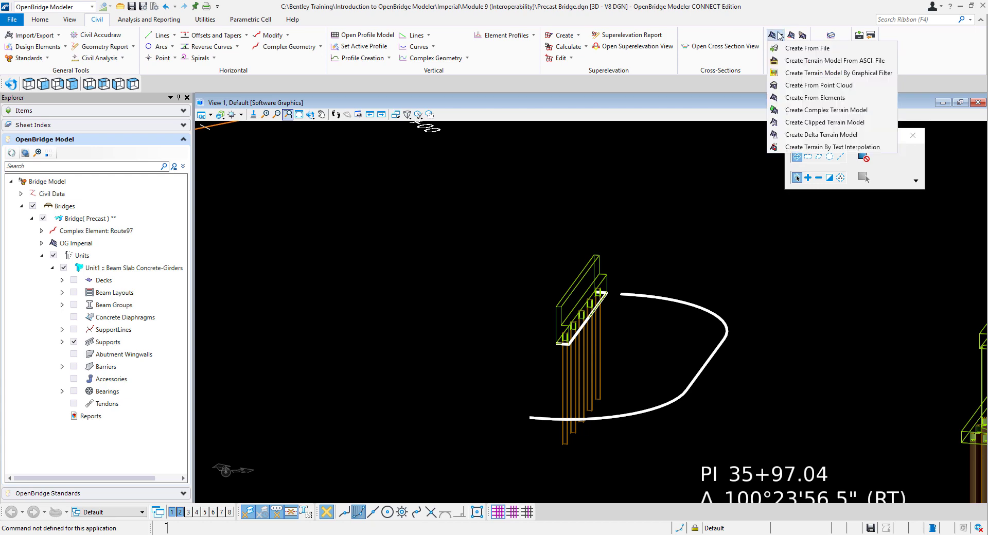
click(815, 97)
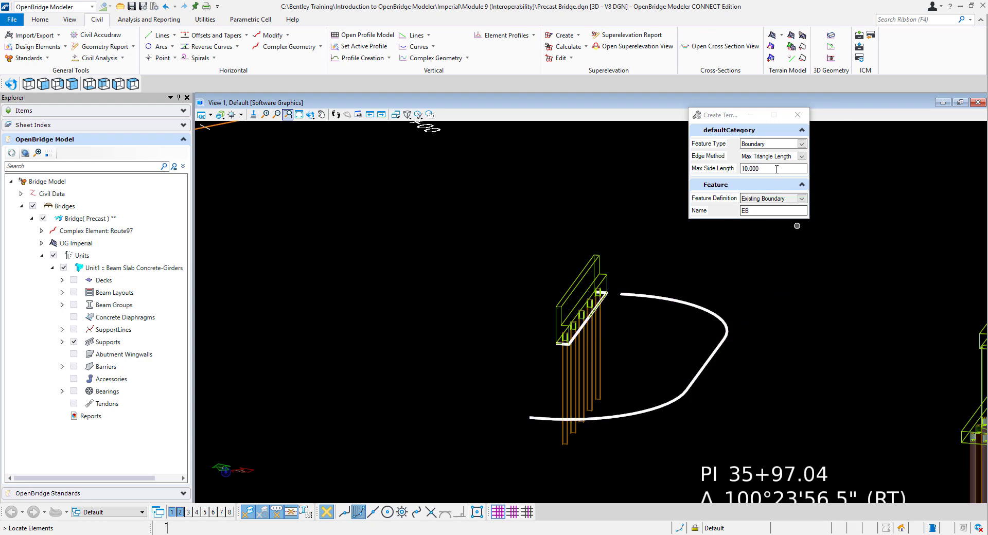
Set Max Side Length 100, Feature Definition Existing Contours and Name Abutment_Slope01
text(1)
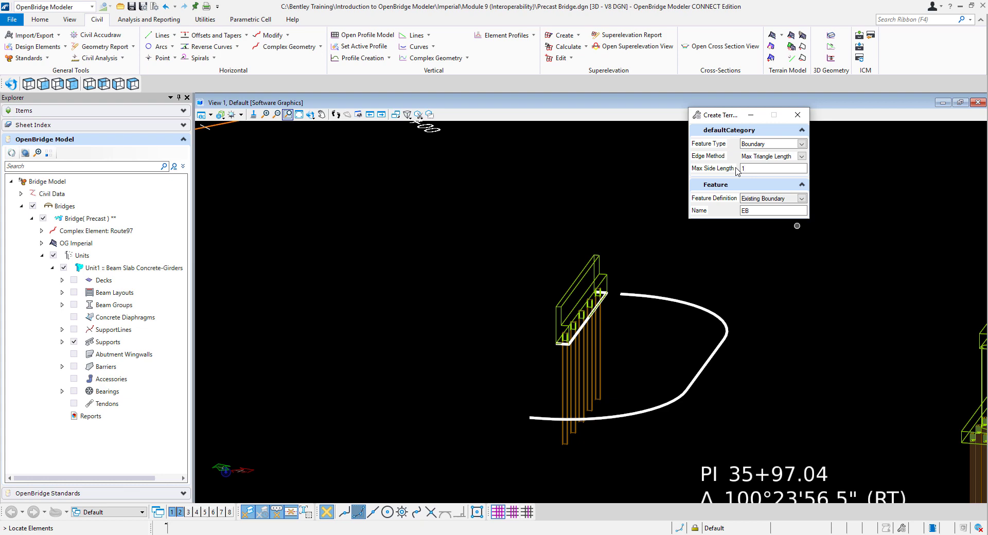
text(100.000)
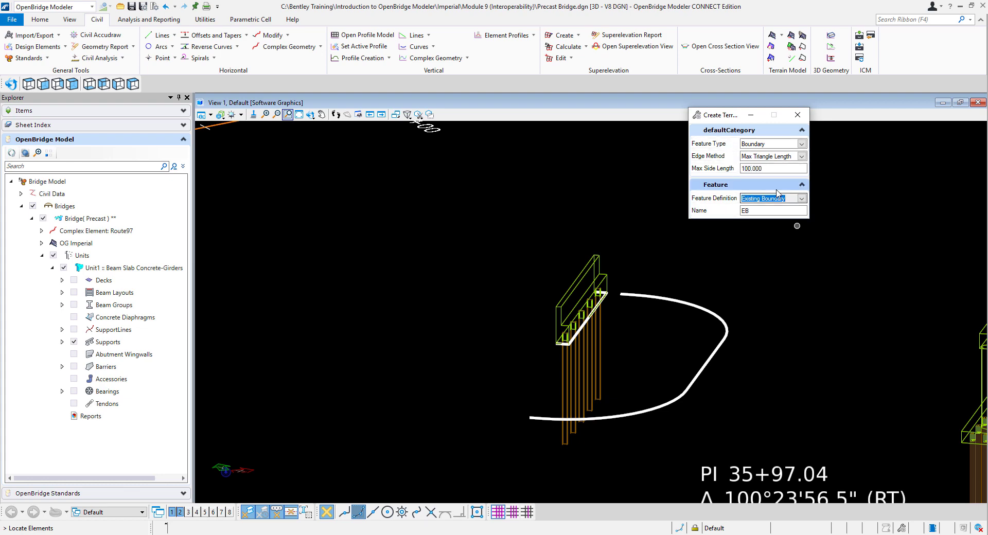
click(802, 198)
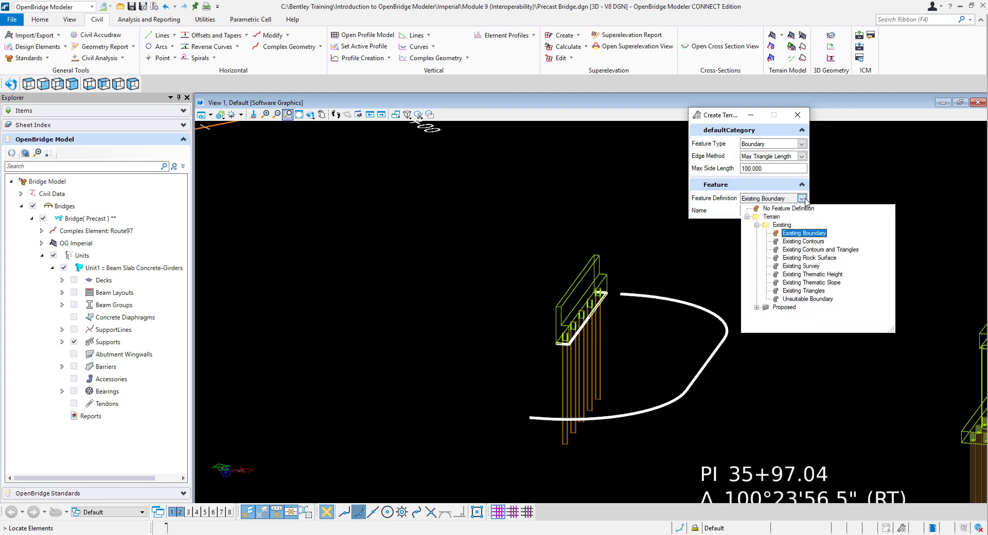
mouse_move(821, 249)
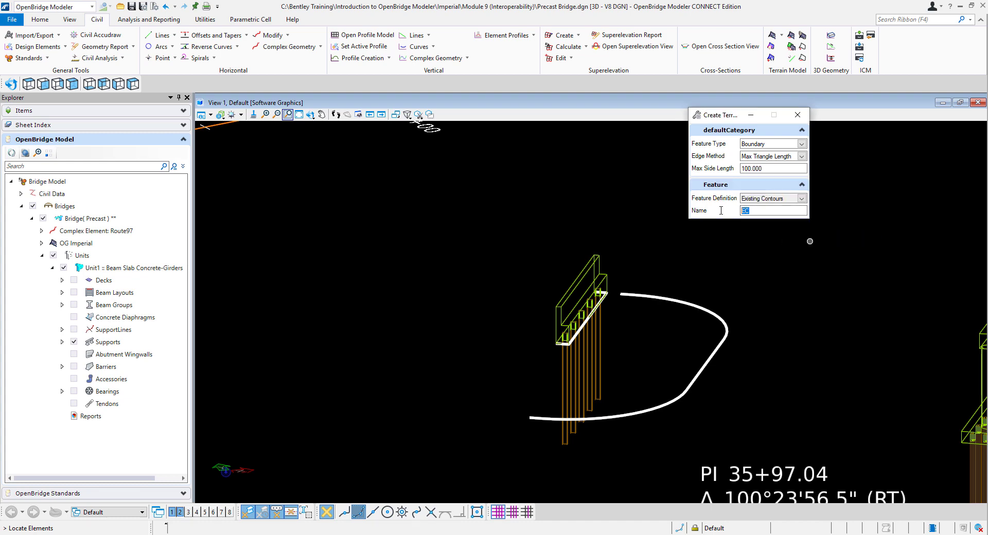
text(Abutment_Slope01)
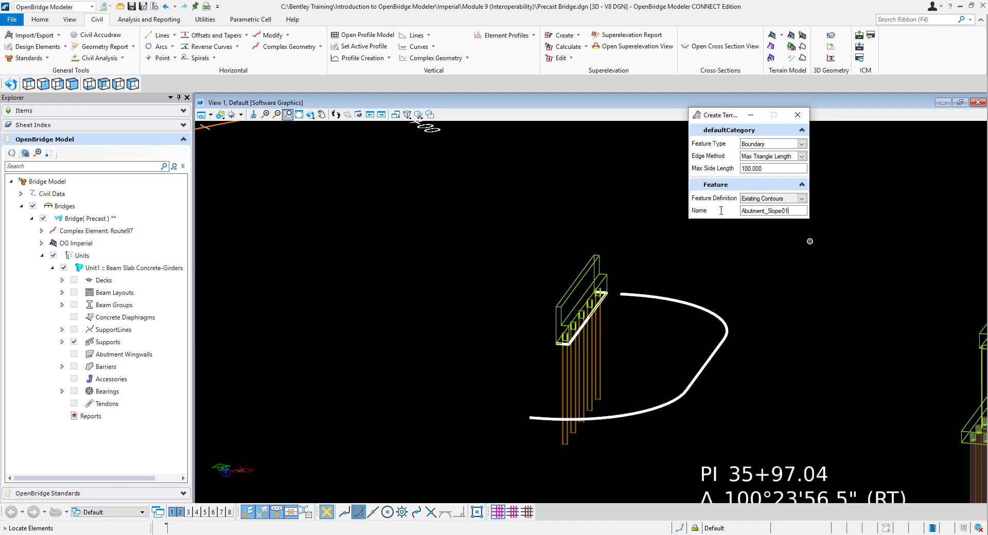
mouse_move(581, 242)
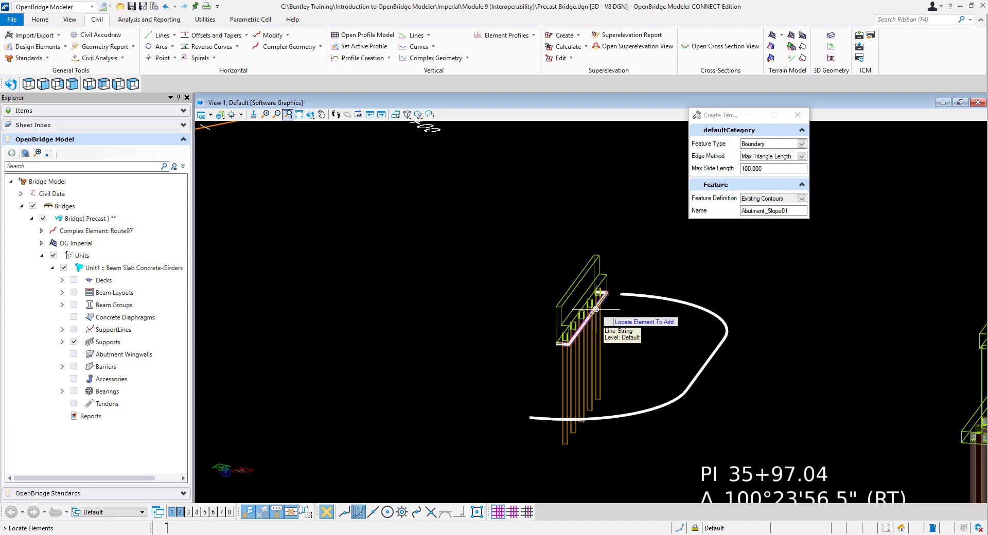
Pick the abutment edge line string to create the terrain and fit the view
click(595, 290)
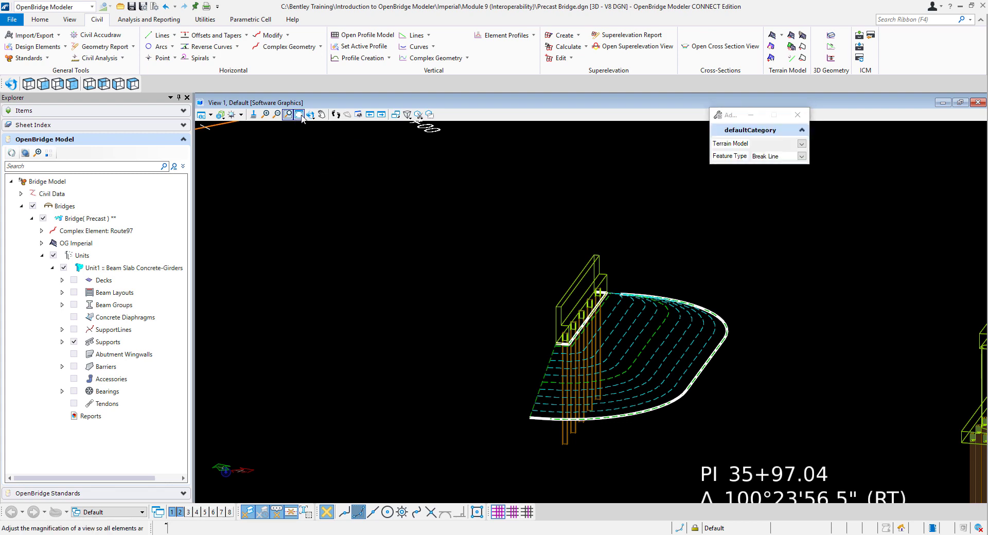
click(300, 115)
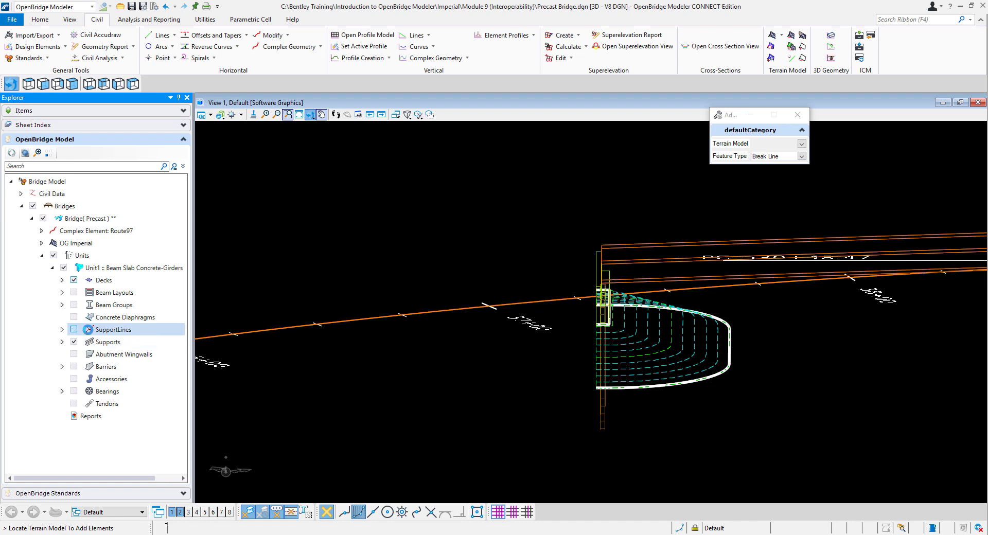
Turn on SupportLines and another bridge component group, then orbit to view terrain under the bridge
click(123, 353)
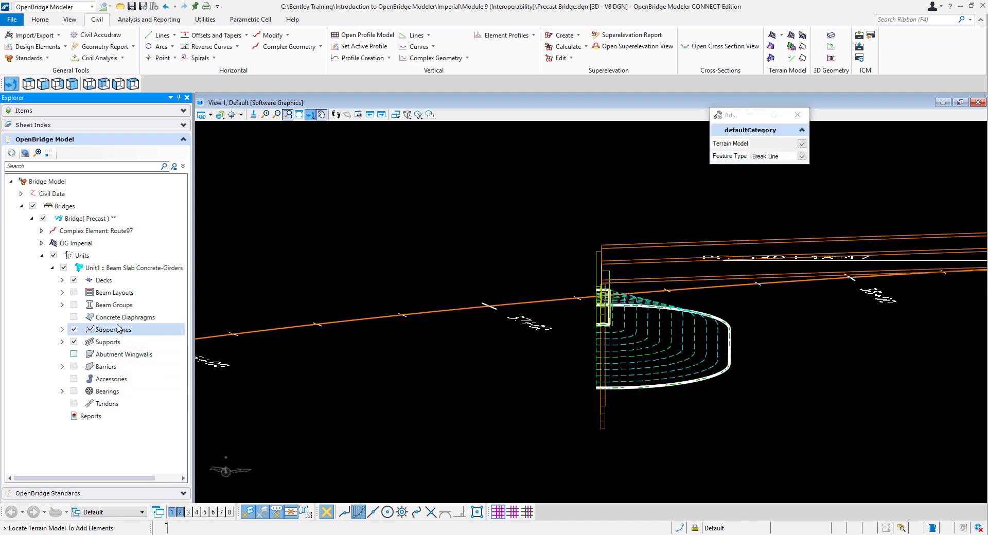
click(107, 392)
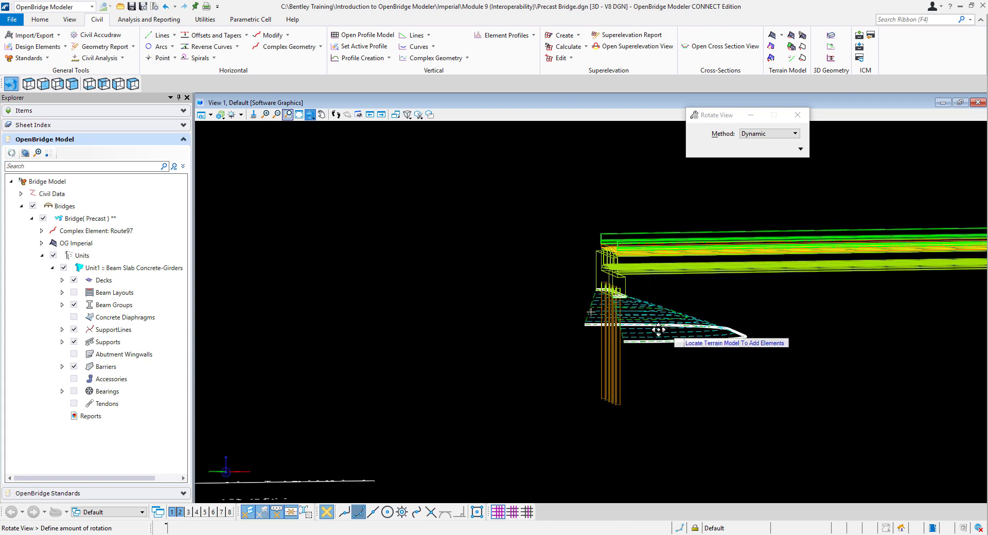
drag(662, 325, 599, 344)
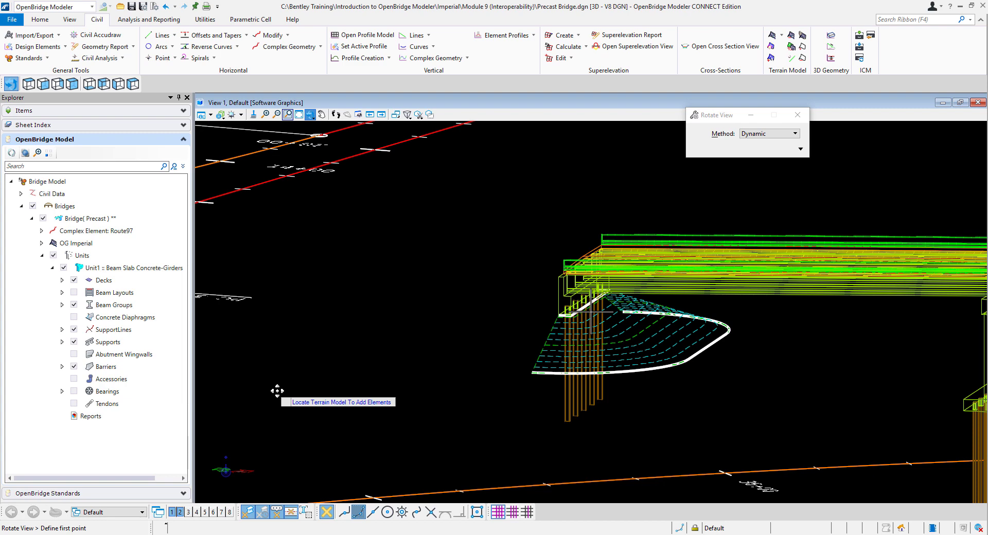
mouse_move(540, 308)
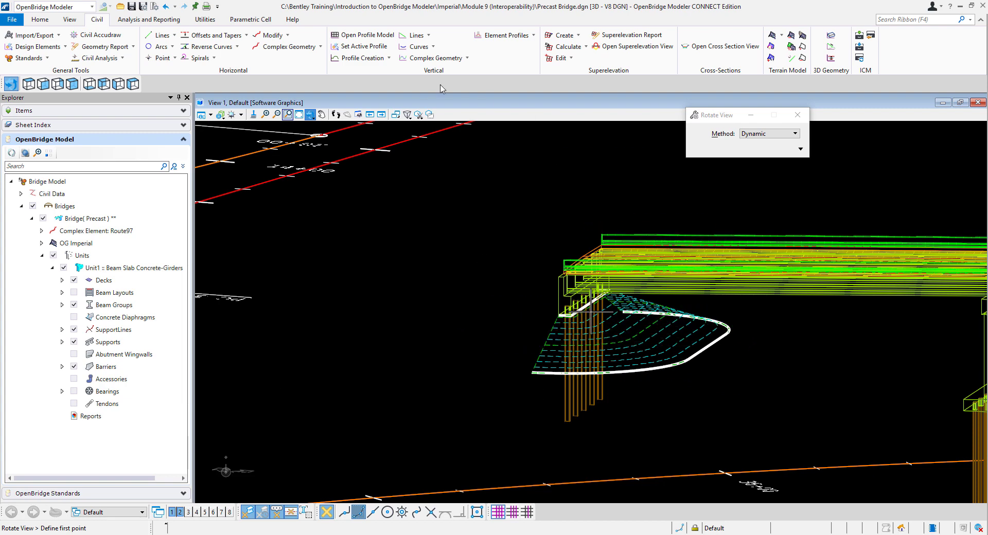
click(39, 19)
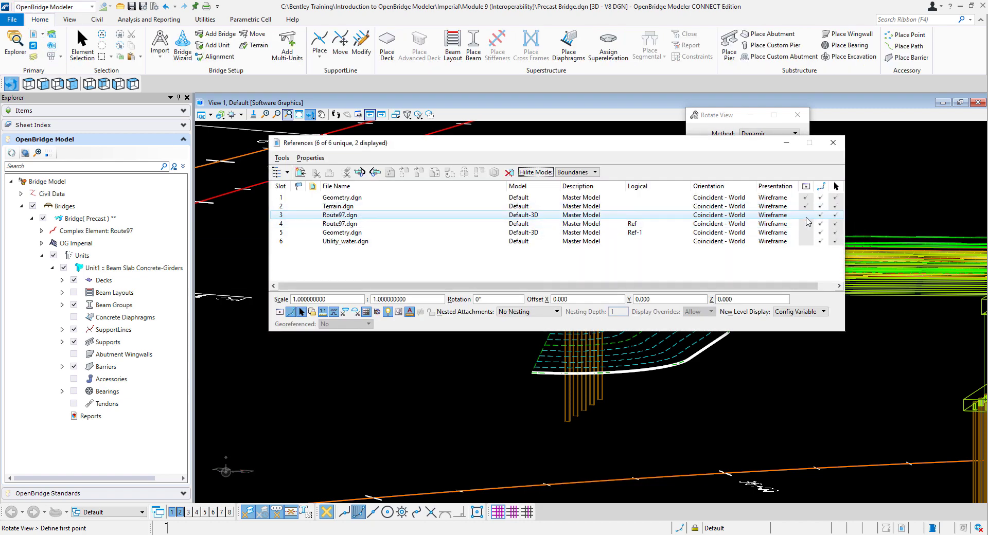
Turn on Display for hidden references such as Route97.dgn, showing four of six
click(805, 224)
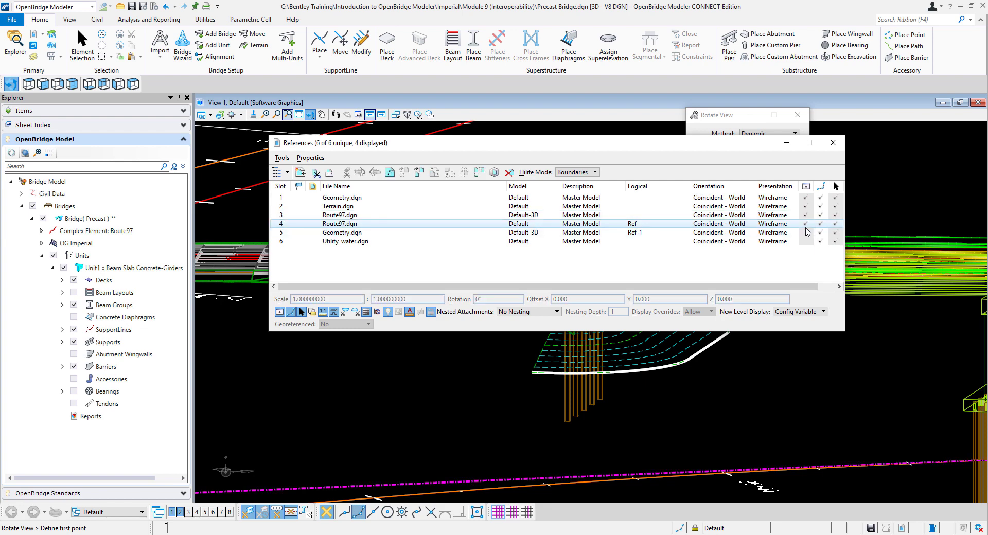